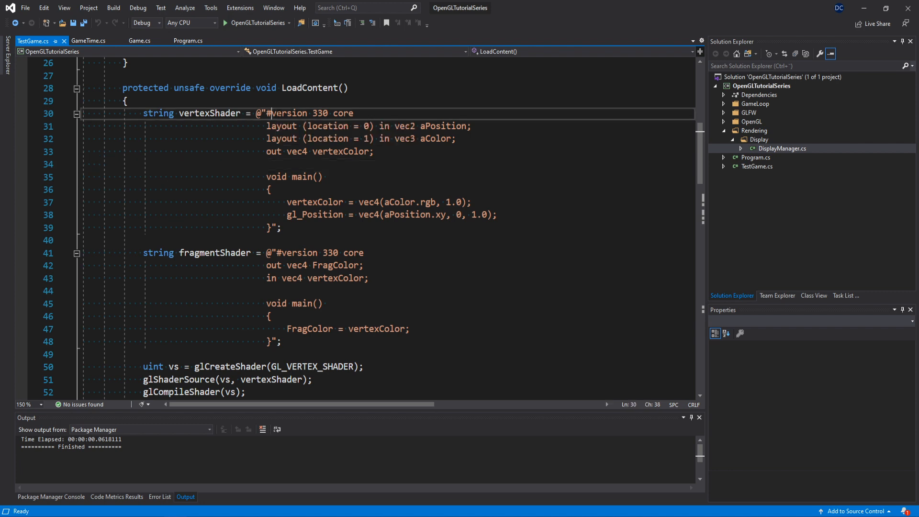
Step: Walk through the vertex shader: #version 330 core, vertexColor output, main and gl_Position assignment
{"action": "left_click_drag", "start_coordinate": [272, 113], "coordinate": [354, 113]}
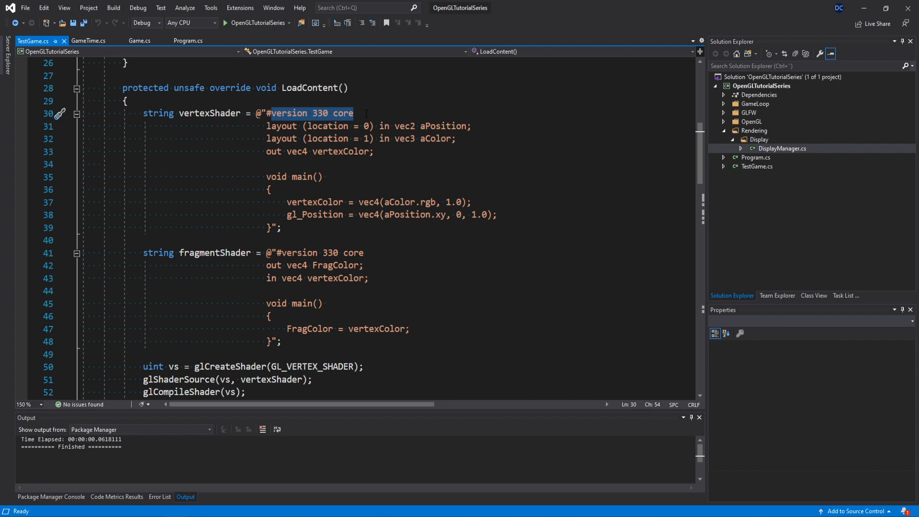
{"action": "left_click", "coordinate": [456, 139]}
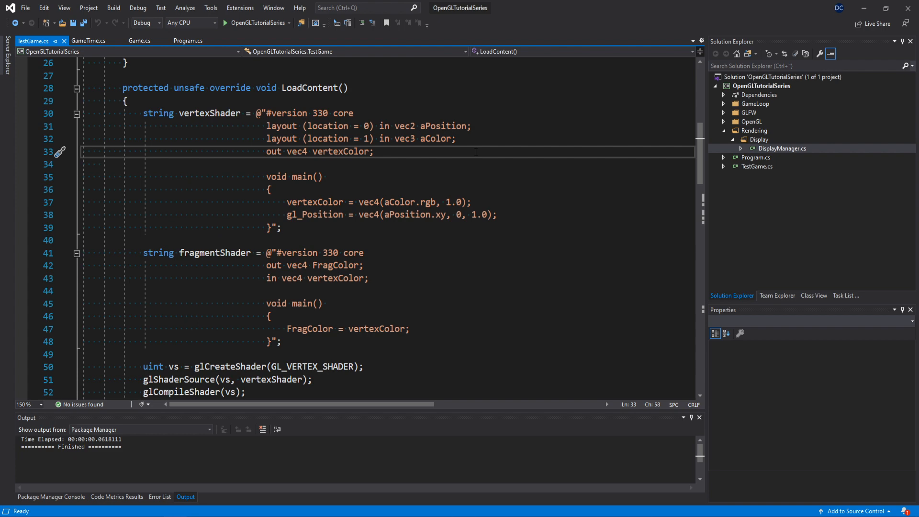
{"action": "left_click_drag", "start_coordinate": [471, 126], "coordinate": [455, 138]}
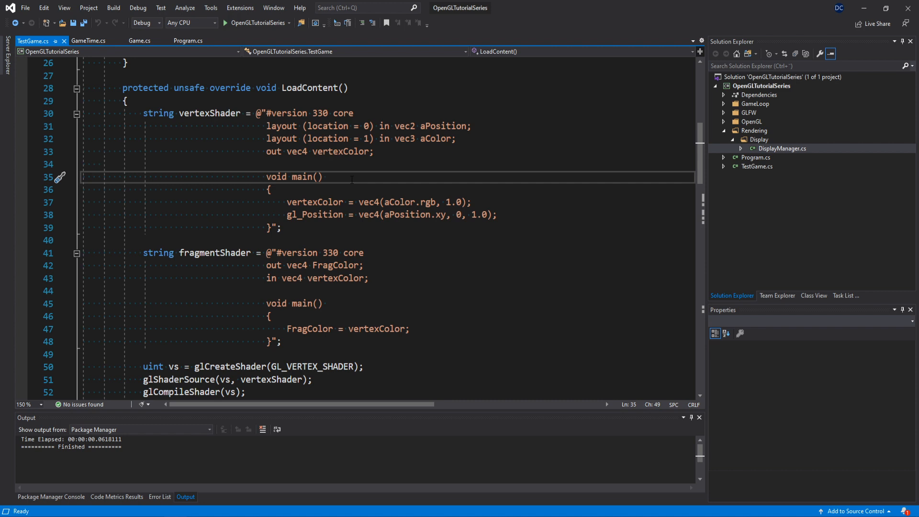
{"action": "double_click", "coordinate": [315, 214]}
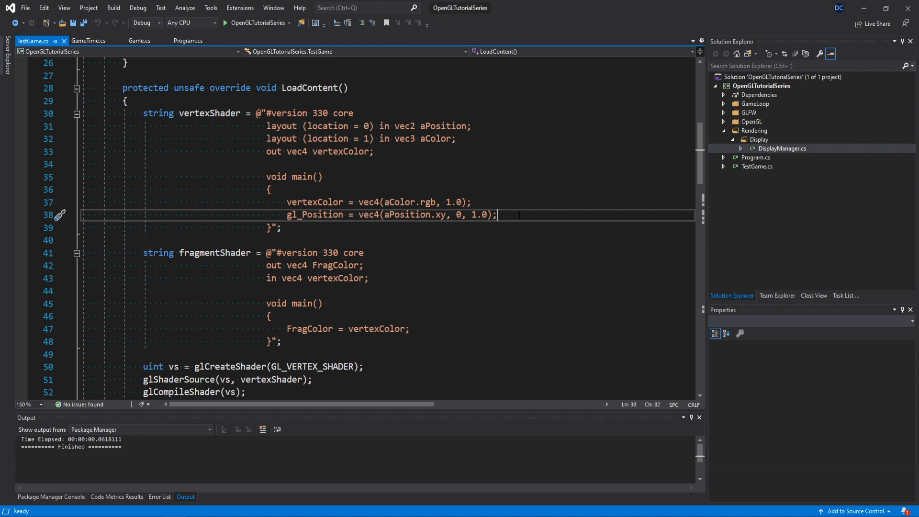
{"action": "double_click", "coordinate": [479, 215]}
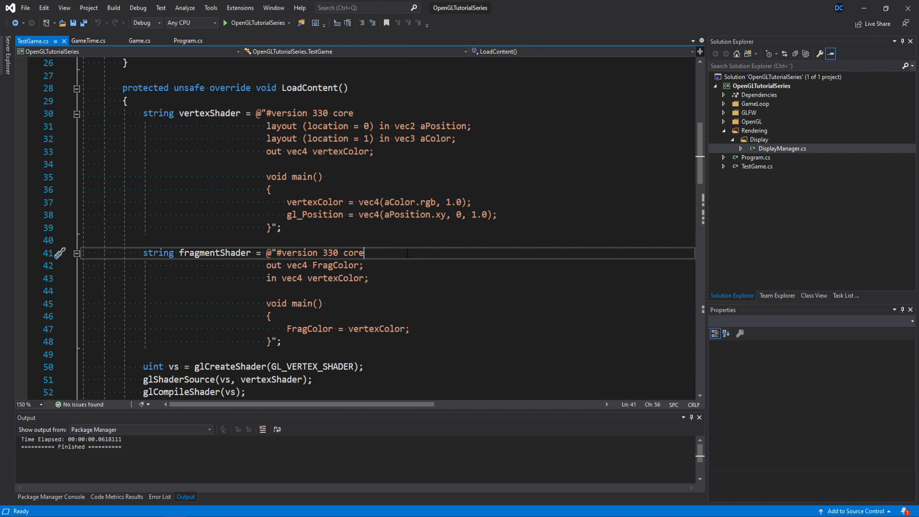
{"action": "mouse_move", "coordinate": [387, 268]}
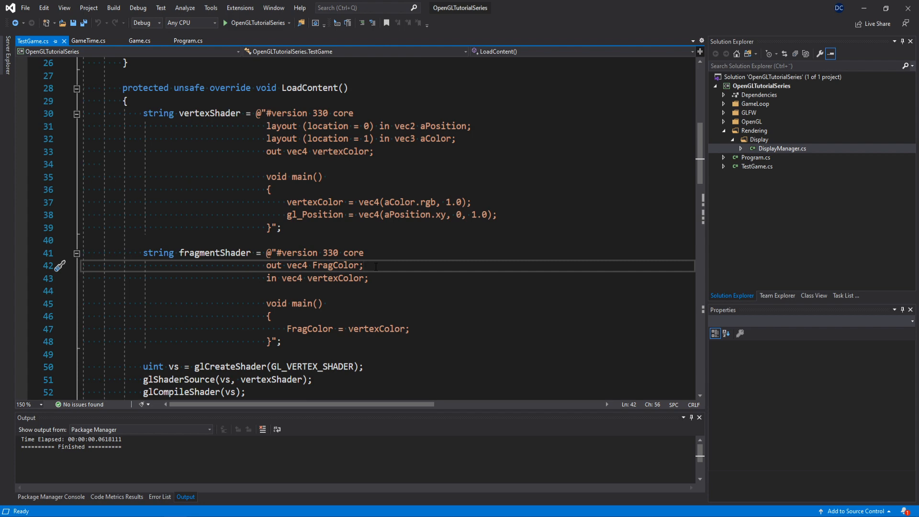
Step: Walk through the fragment shader: FragColor output, matching vertexColor input and FragColor assignment
{"action": "double_click", "coordinate": [271, 277]}
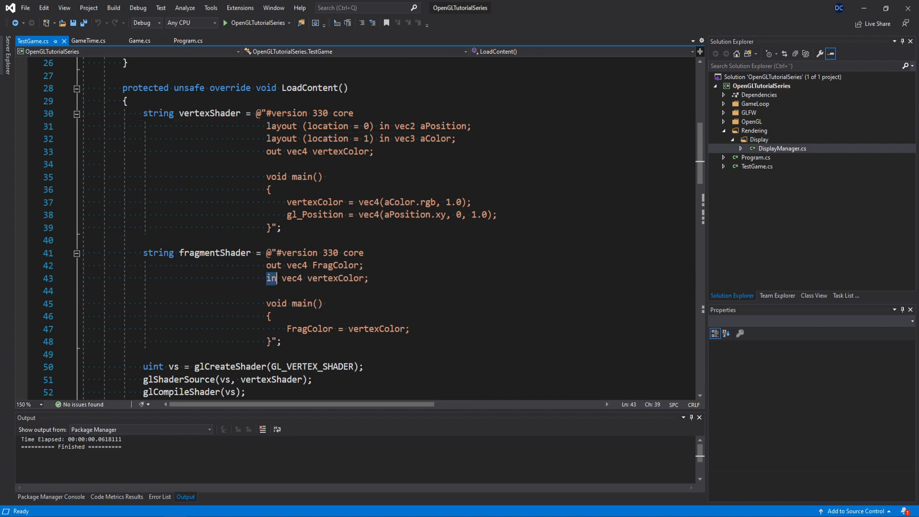
{"action": "triple_click", "coordinate": [316, 278]}
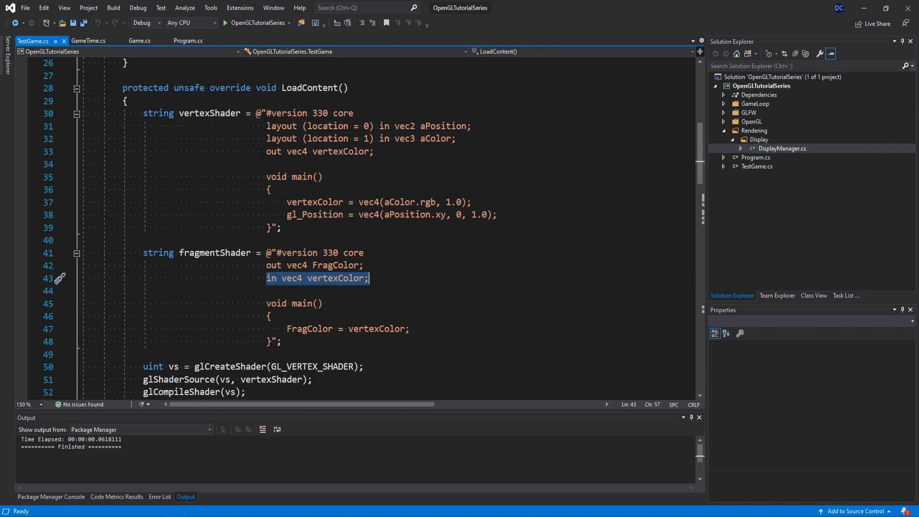
{"action": "double_click", "coordinate": [341, 151]}
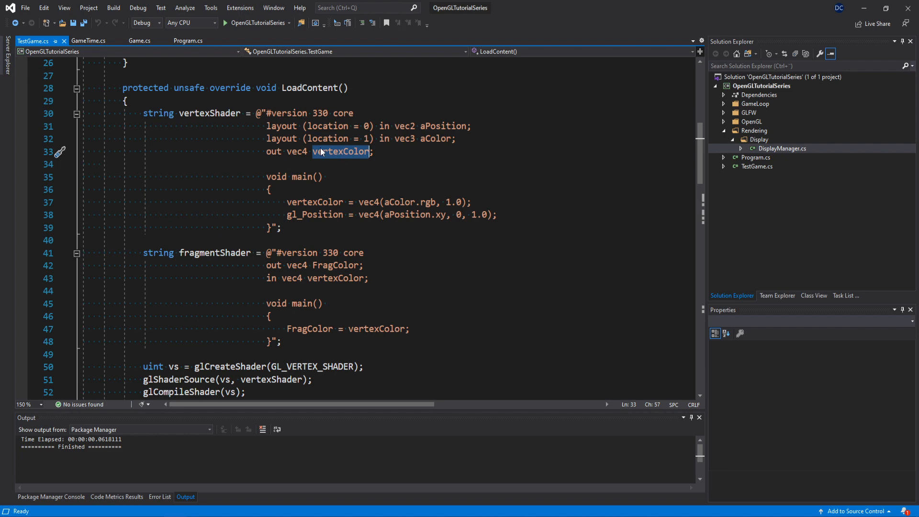
{"action": "double_click", "coordinate": [335, 278]}
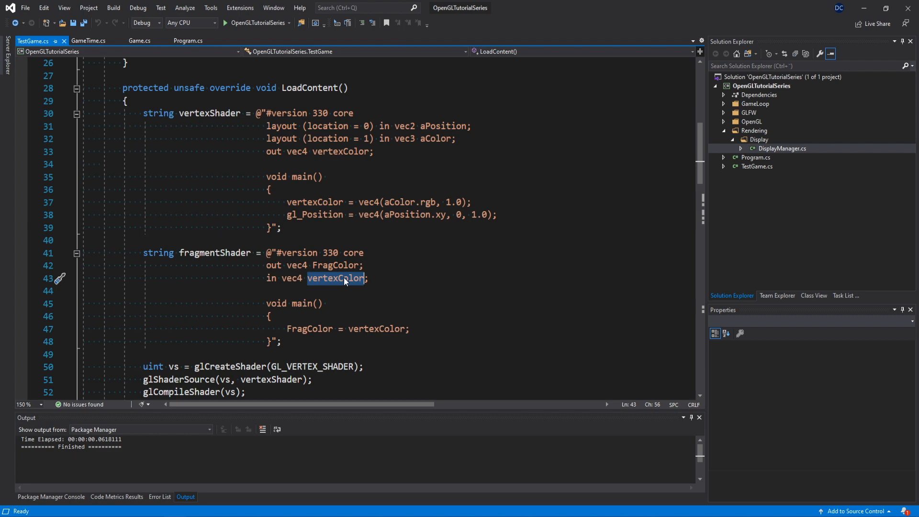
{"action": "mouse_move", "coordinate": [344, 279]}
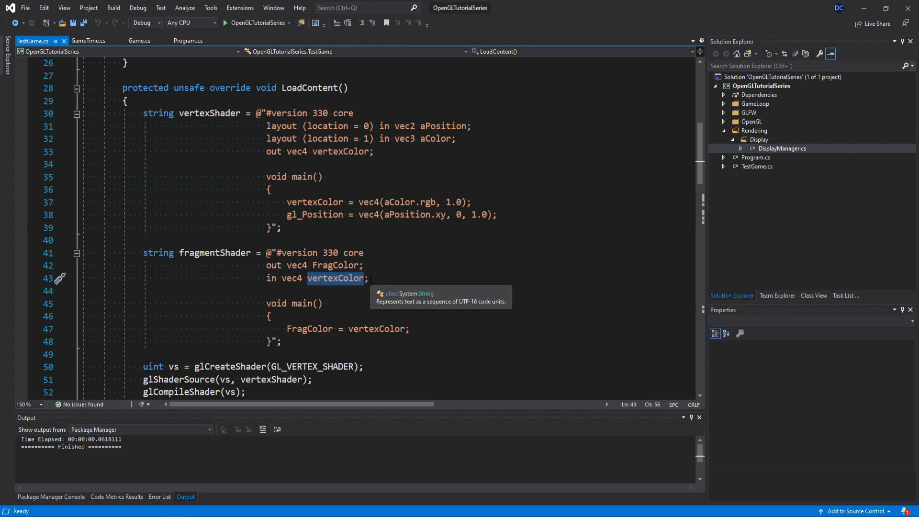
{"action": "mouse_move", "coordinate": [346, 306]}
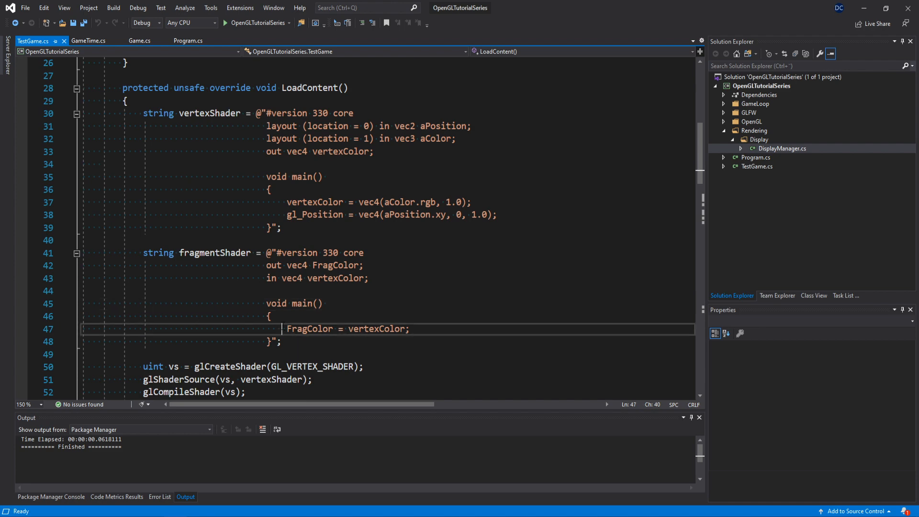
{"action": "left_click", "coordinate": [408, 329]}
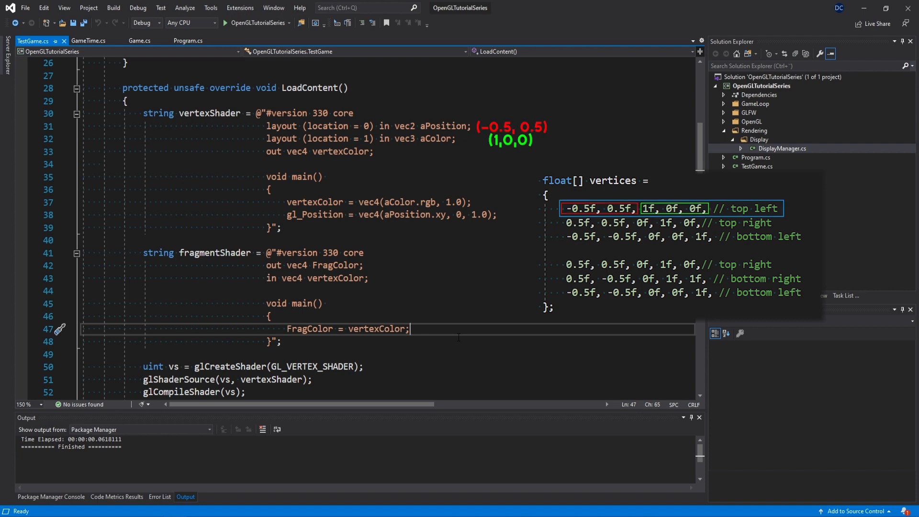
{"action": "double_click", "coordinate": [443, 126]}
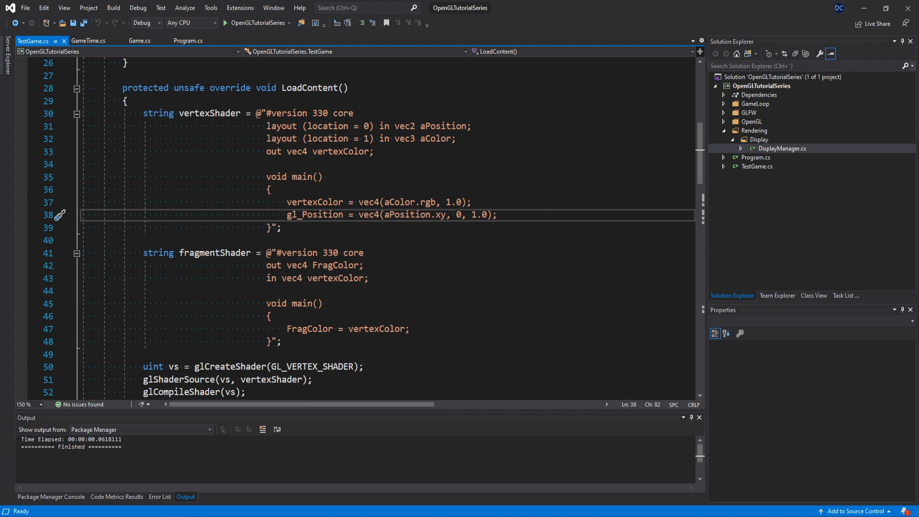
Step: Add a Shaders folder under Rendering and a new Shader class inside it
{"action": "left_click", "coordinate": [754, 130]}
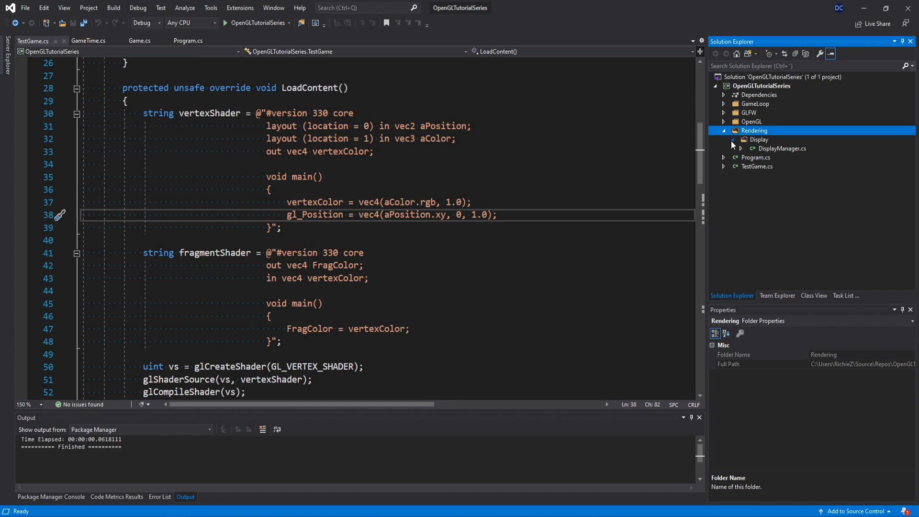
{"action": "right_click", "coordinate": [754, 130]}
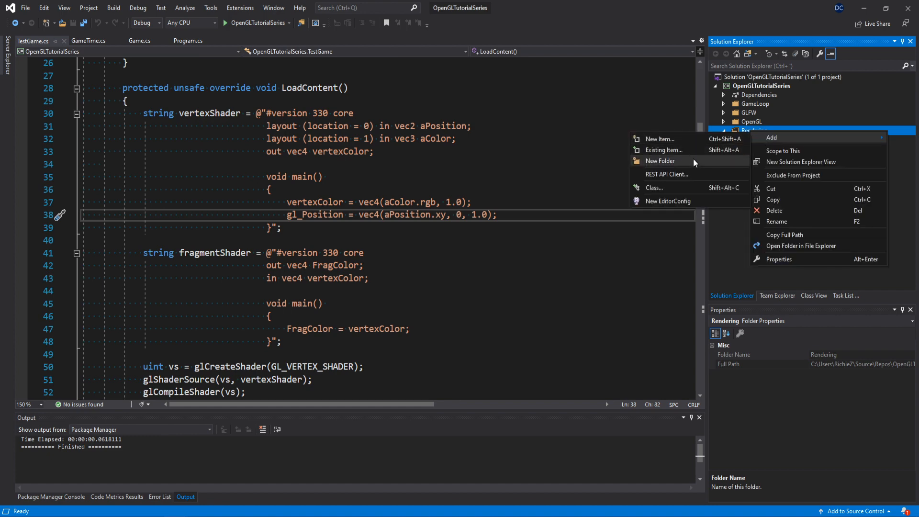
{"action": "left_click", "coordinate": [660, 161]}
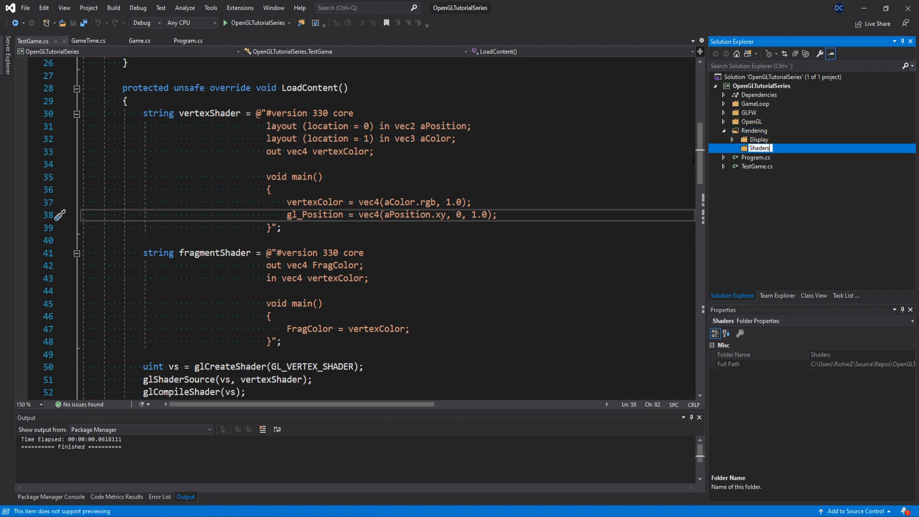
{"action": "right_click", "coordinate": [758, 148]}
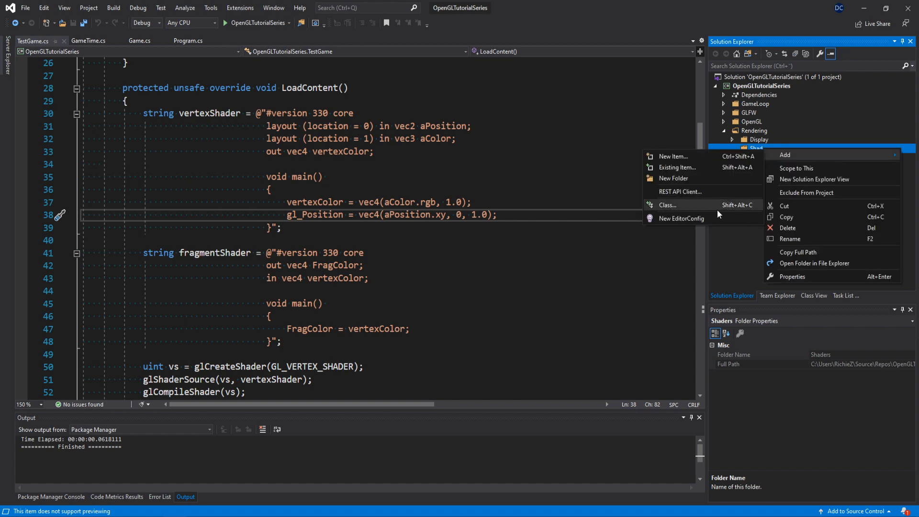
{"action": "left_click", "coordinate": [667, 205]}
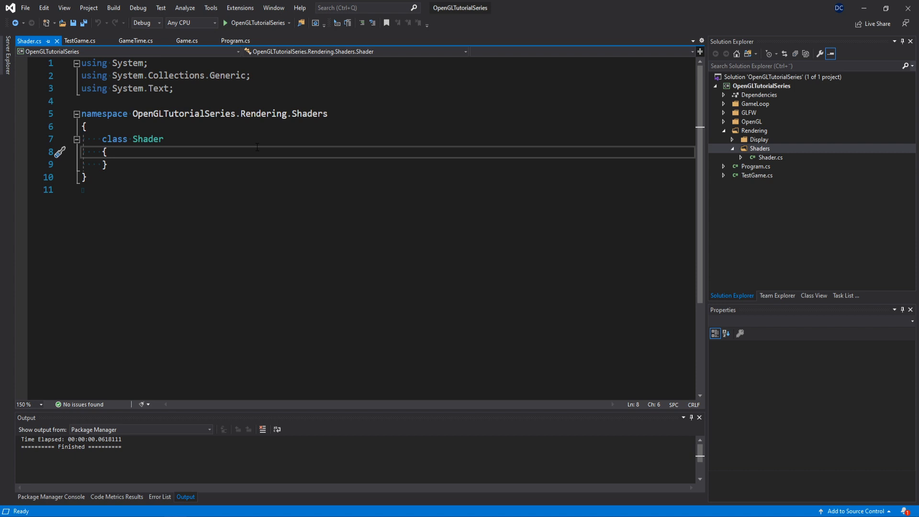
Step: Give Shader a constructor storing the shader code strings, a ProgramID property and a Load method
{"action": "type", "text": "string vertexCode;"}
{"action": "type", "text": "public uint P"}
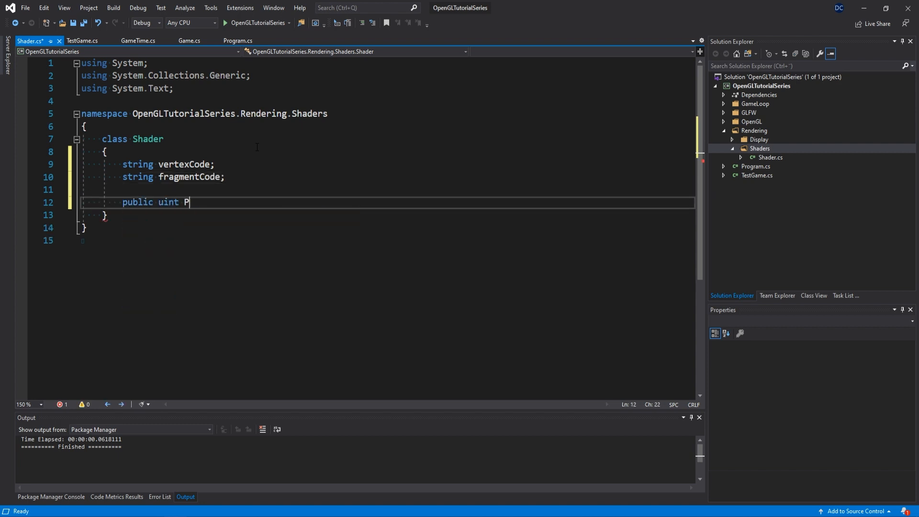
{"action": "type", "text": "rogramID { get; set; }"}
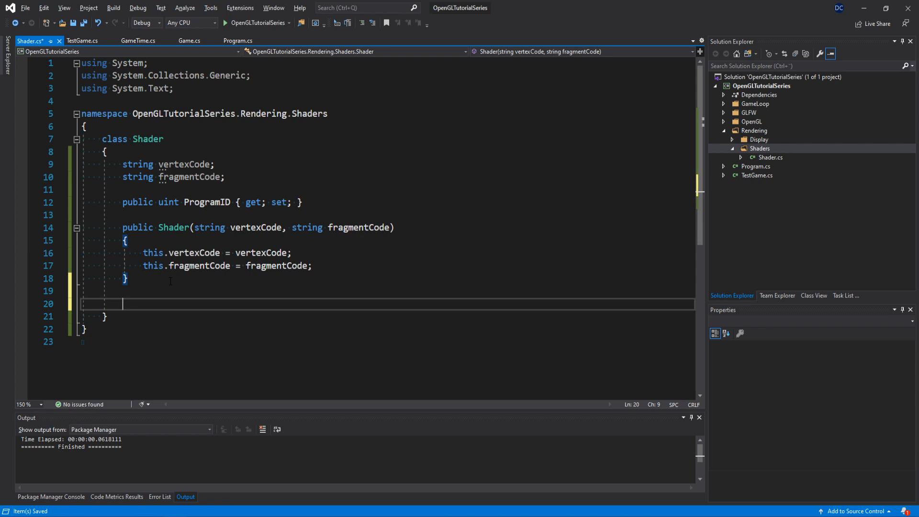
{"action": "type", "text": "public void Load("}
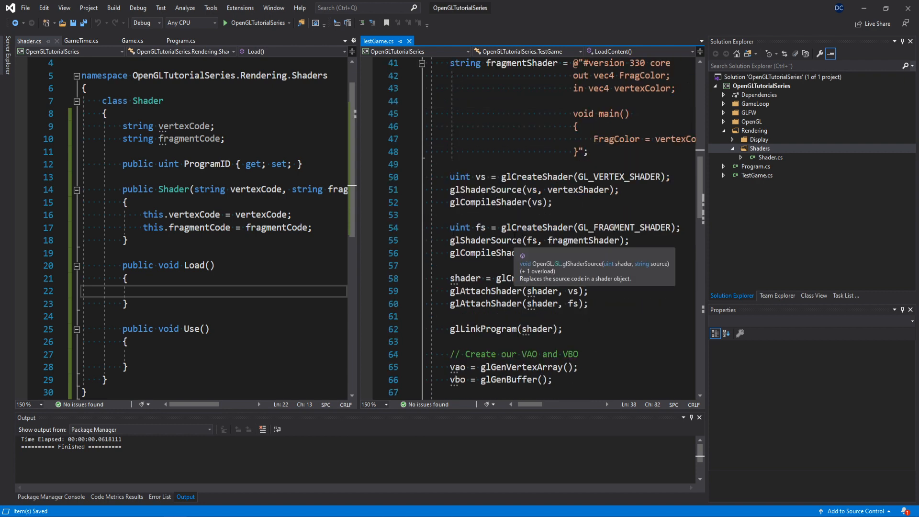
Step: In Load, create and compile vs and fs, attach both to ProgramID and link the program
{"action": "type", "text": "uint vs, fs;"}
{"action": "type", "text": "glShaderSource(vs, vertexCode);"}
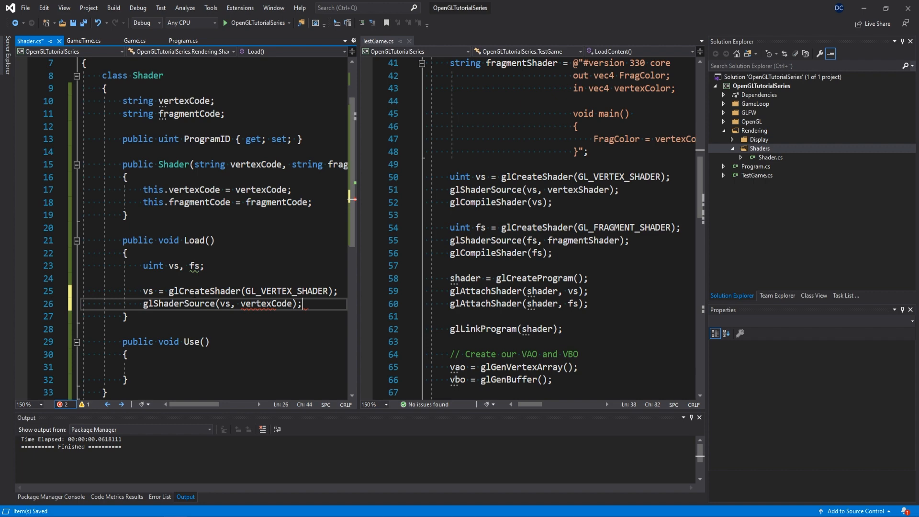
{"action": "type", "text": "glCompileShader(vs);"}
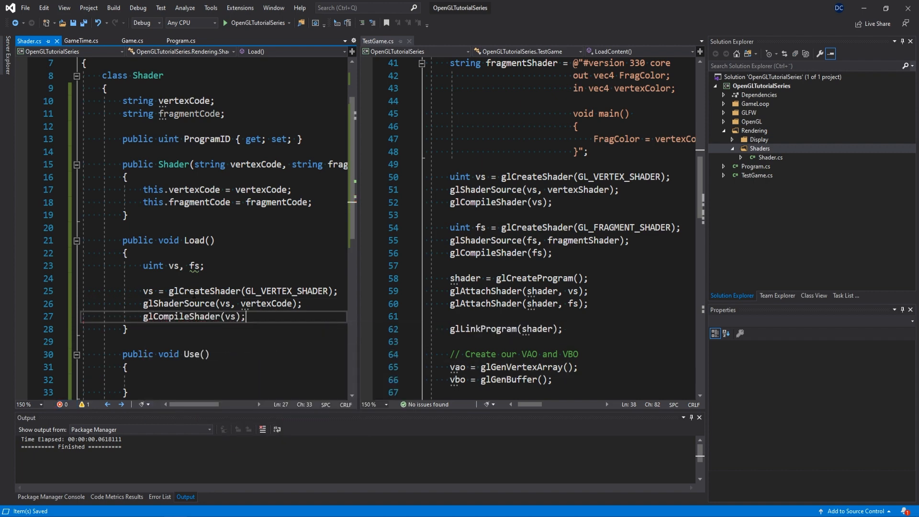
{"action": "type", "text": "fs = glCreateShader(GL_FRAGMENT_SHADER);"}
{"action": "type", "text": "glAttachShader"}
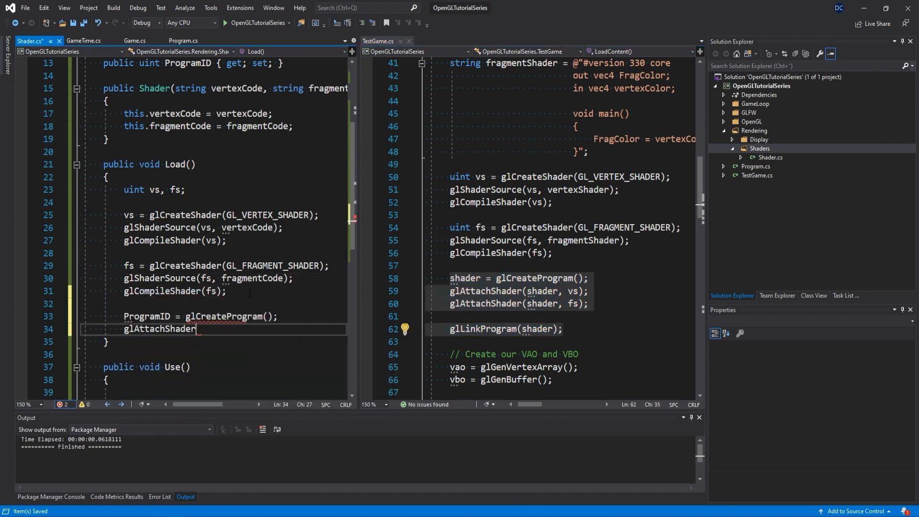
{"action": "type", "text": "(ProgramID, vs);"}
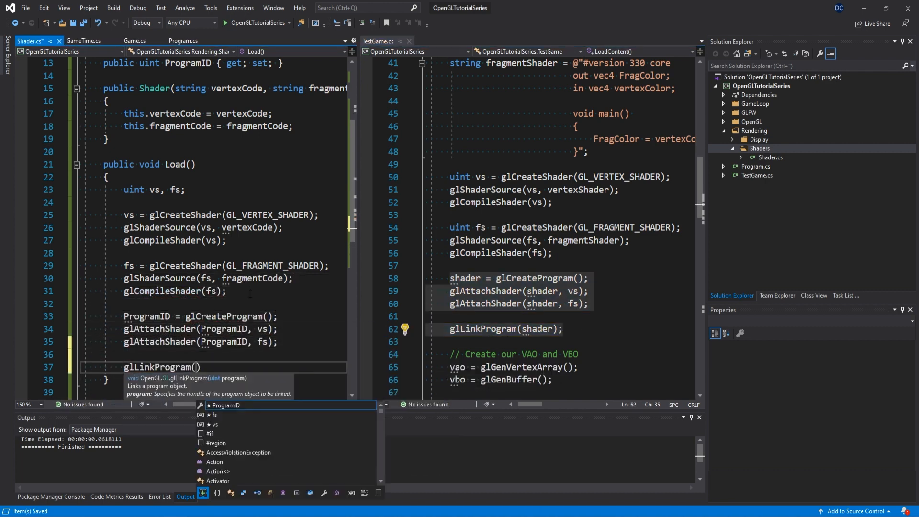
{"action": "type", "text": "ProgramID);"}
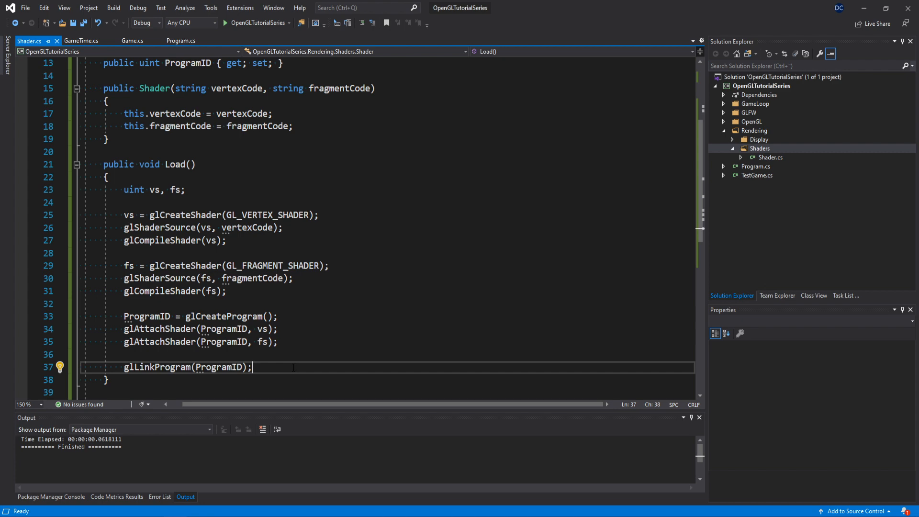
Step: Under a // Delete shaders comment, detach and delete vs and fs after linking
{"action": "type", "text": "// Delete shaders"}
{"action": "type", "text": "glDetachShader(ProgramID, vs);"}
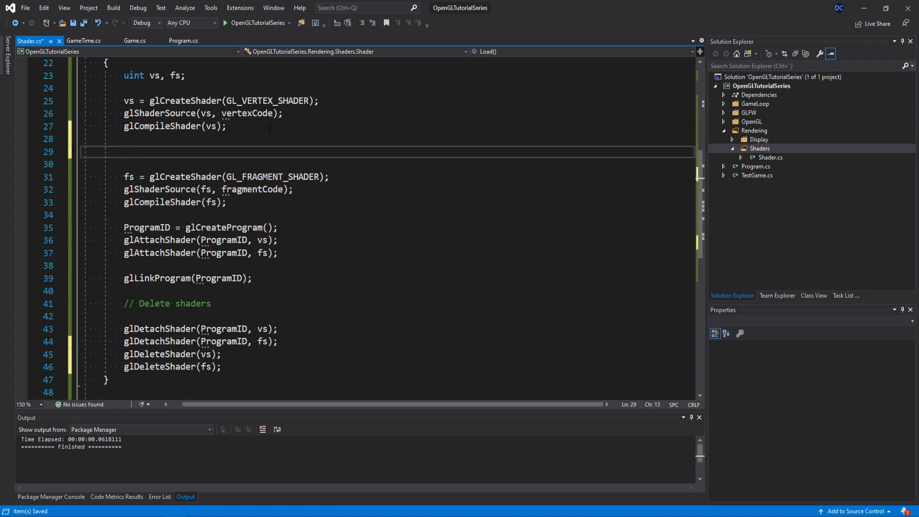
Step: Check vs GL_COMPILE_STATUS via glGetShaderiv and write glGetShaderInfoLog(vs) on failure
{"action": "type", "text": "int[] statuy"}
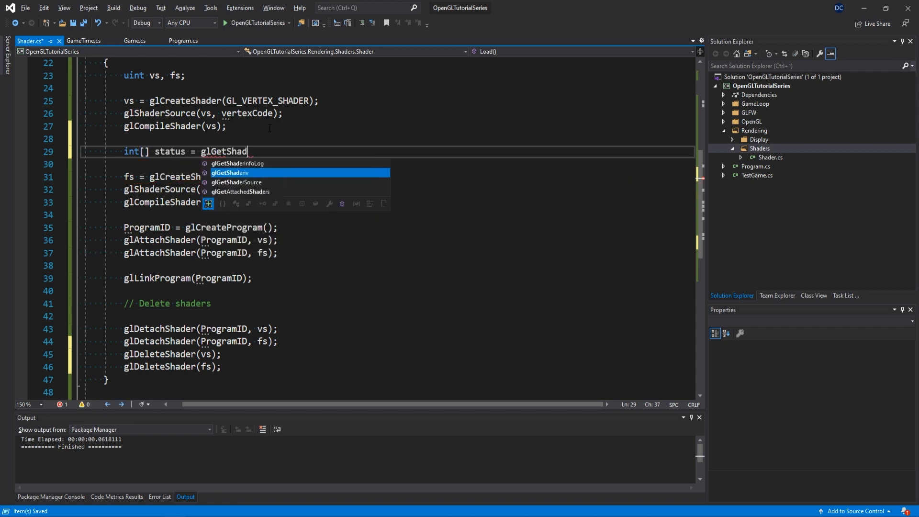
{"action": "type", "text": "iv(vs, )"}
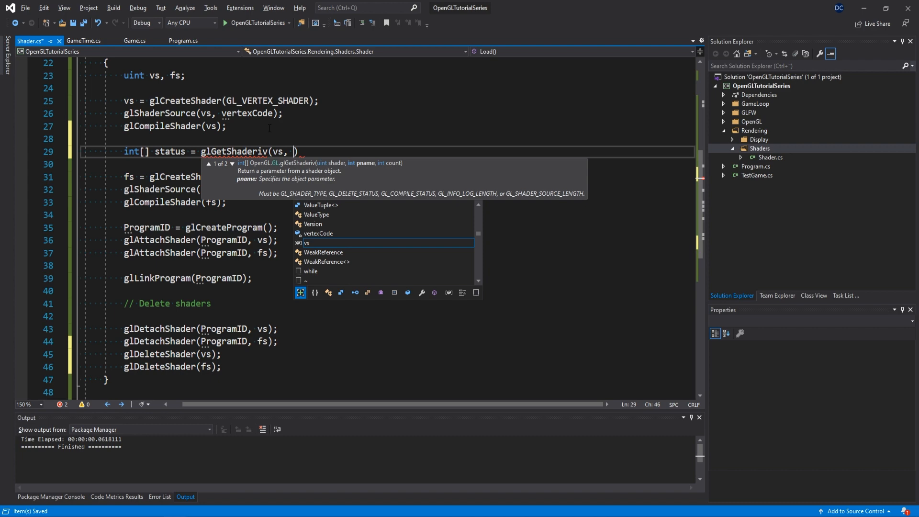
{"action": "type", "text": "GL_COMPILE_STATUS,"}
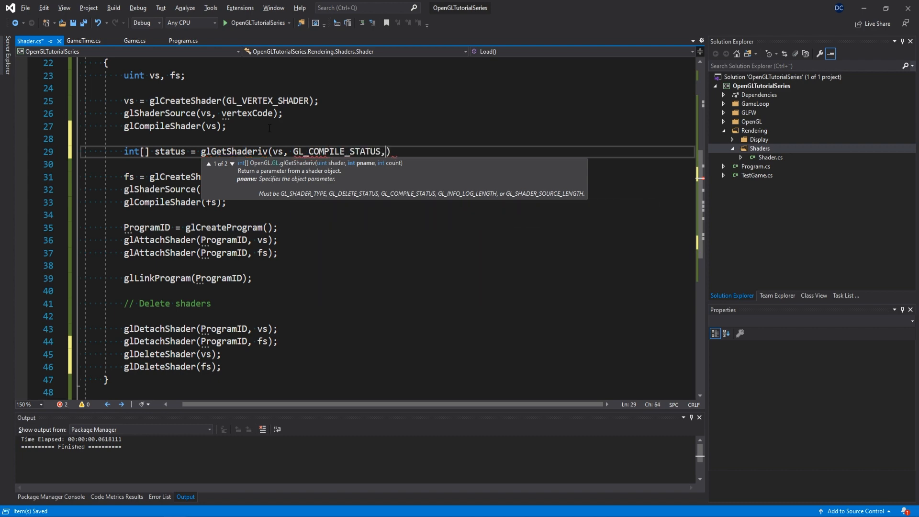
{"action": "type", "text": "1);"}
{"action": "type", "text": "// Failed"}
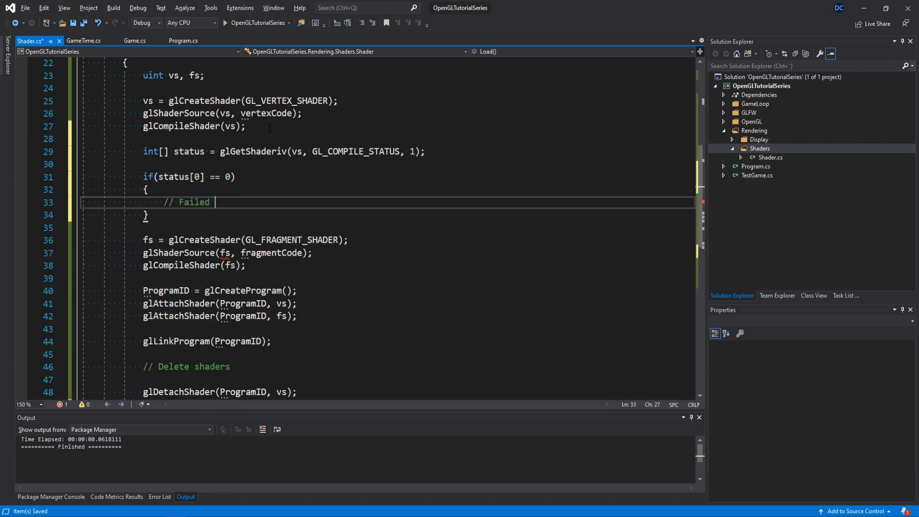
{"action": "type", "text": "to cp"}
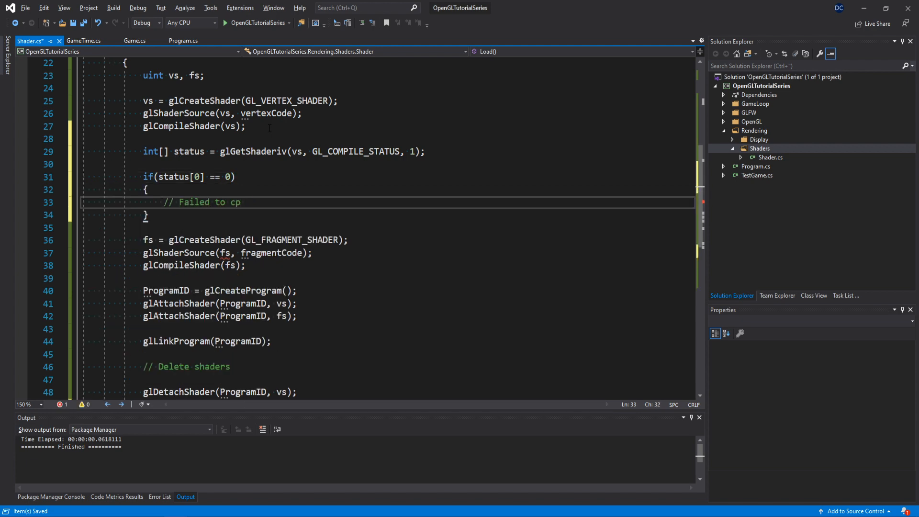
{"action": "type", "text": "ompile"}
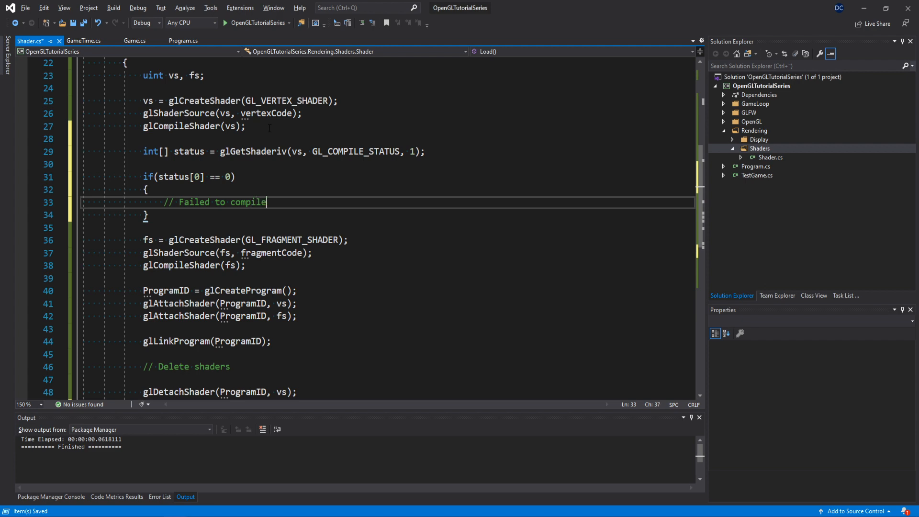
{"action": "type", "text": "string error = glGetSha"}
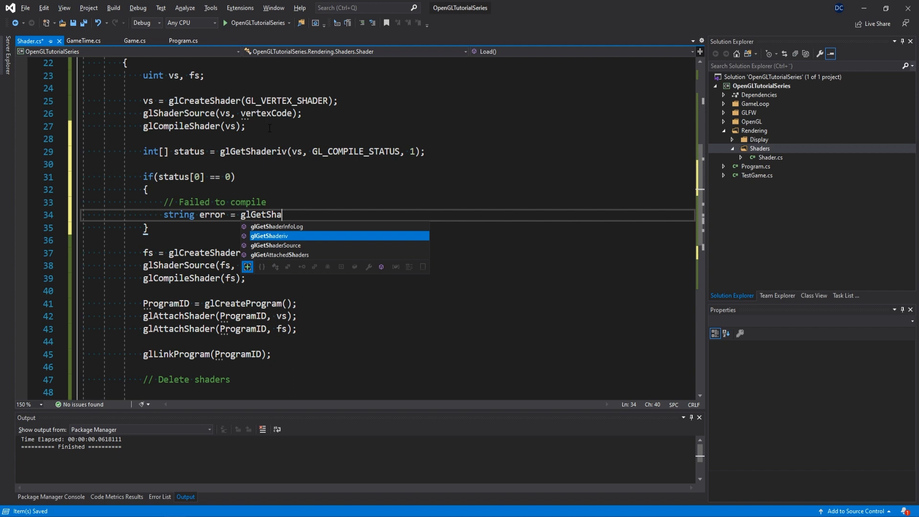
{"action": "type", "text": "derInfoLog(vs);"}
{"action": "type", "text": "Debug.WriteLine(\"ERROR COMPILING VERTEX SHADER: \" + error);"}
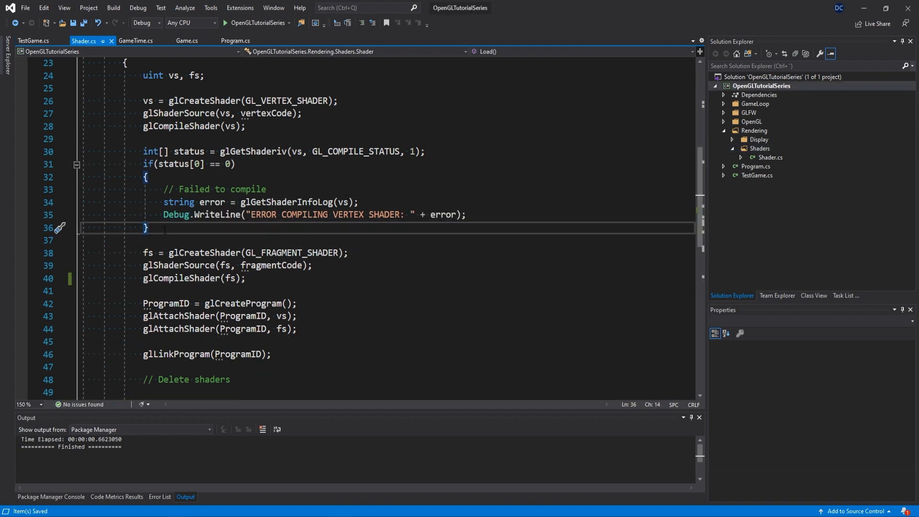
Step: Repeat the compile check for fs and add a Use method calling glUseProgram(ProgramID)
{"action": "type", "text": "status = glGetShaderiv(vs, GL_COMPILE_STATUS, 1);"}
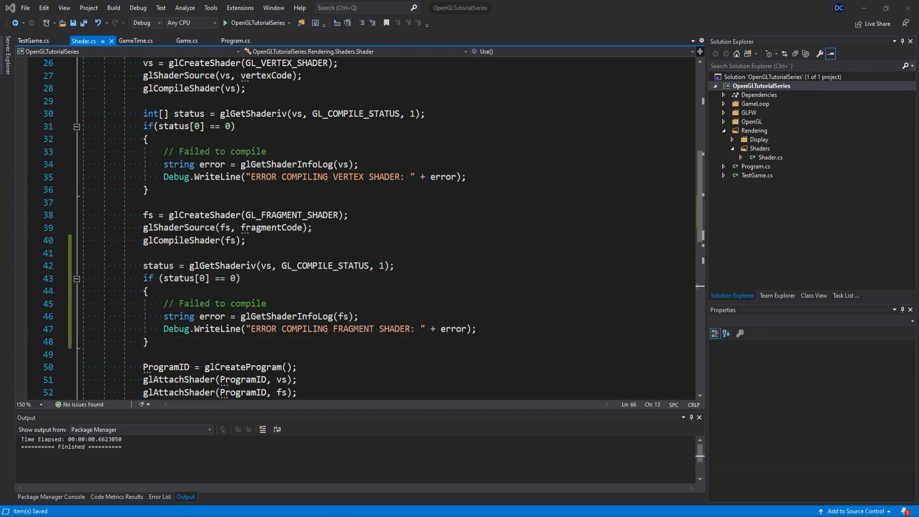
{"action": "scroll", "scroll_direction": "down", "scroll_amount": 3}
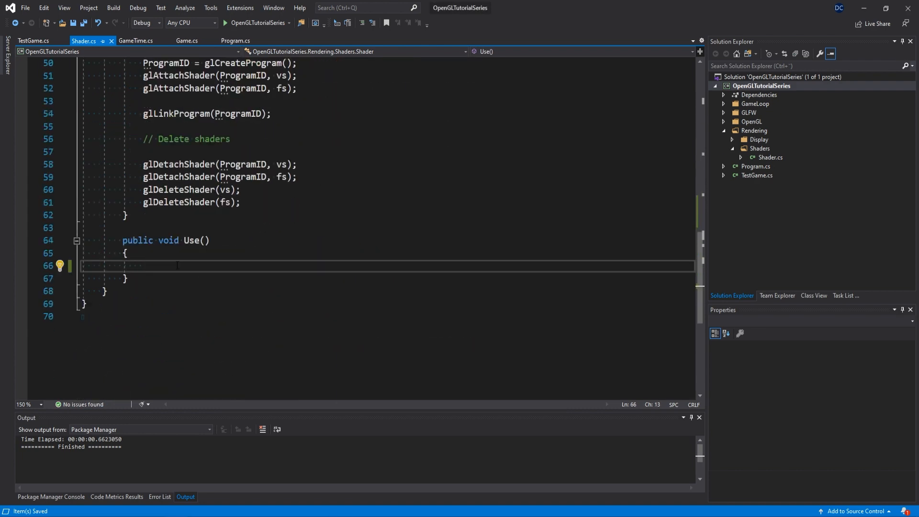
{"action": "type", "text": "glUseProgram(ProgramID);"}
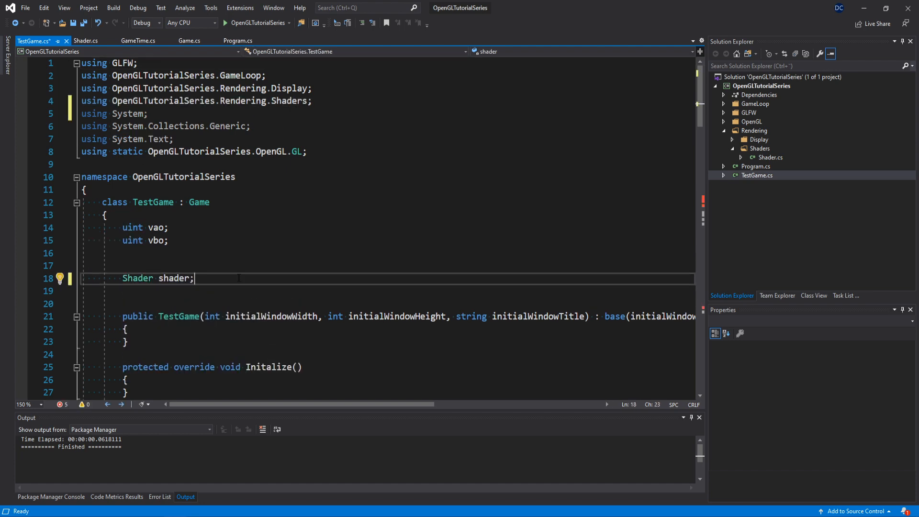
Step: Replace LoadContent's inline compile code with shader = new Shader(vertexShader, fragmentShader); shader.Load();
{"action": "scroll", "scroll_direction": "down", "scroll_amount": 3}
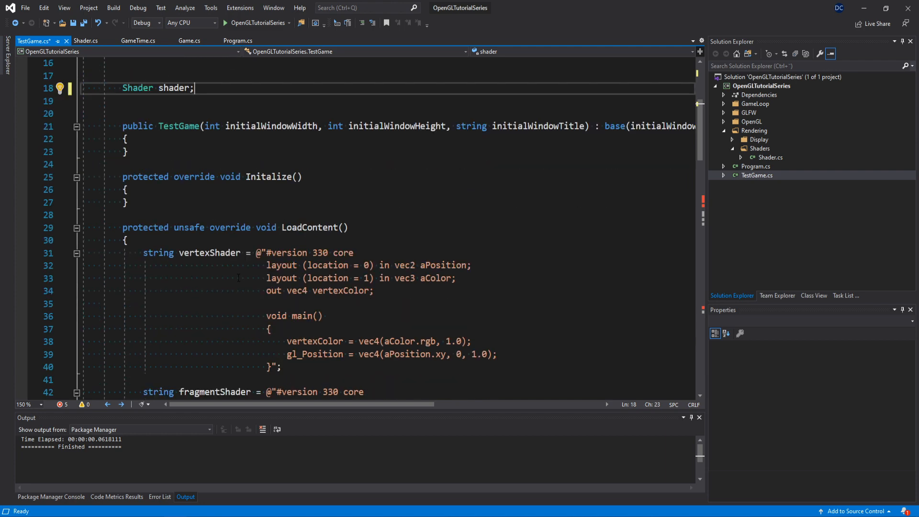
{"action": "scroll", "scroll_direction": "down", "scroll_amount": 3}
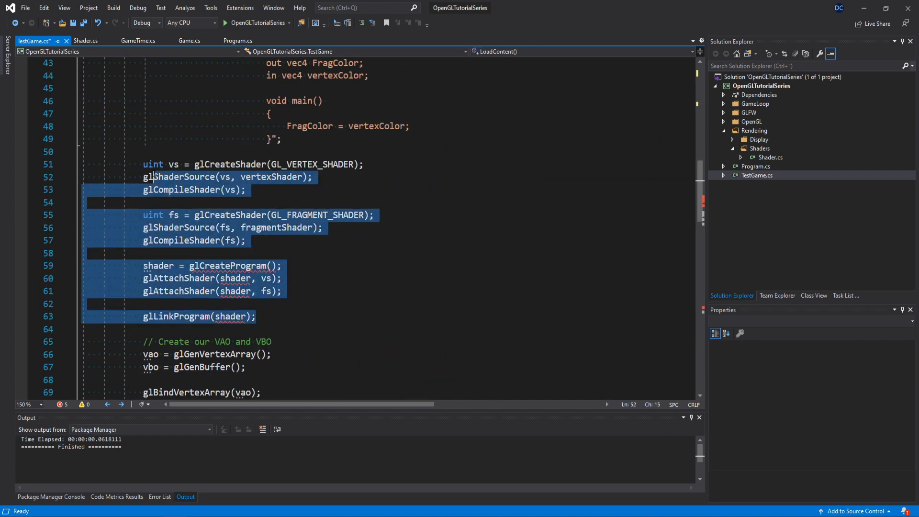
{"action": "key", "text": "Delete"}
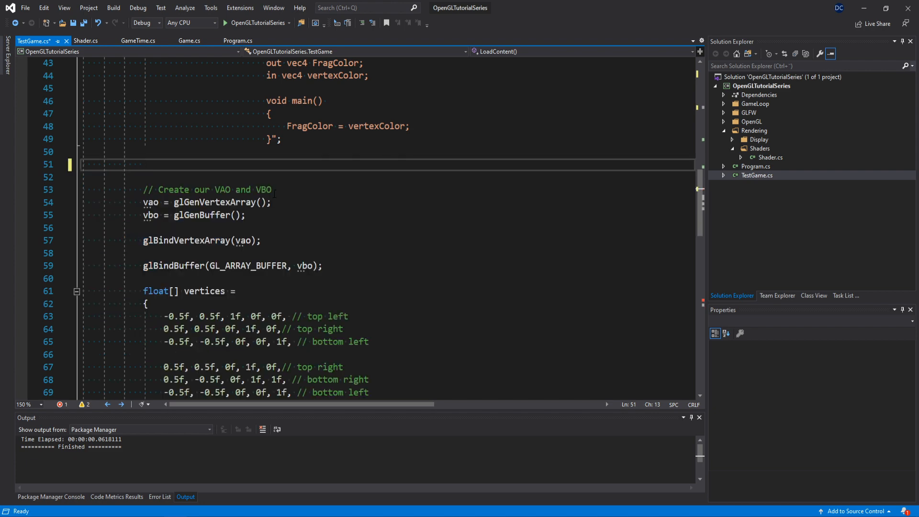
{"action": "type", "text": "shader = new Shader("}
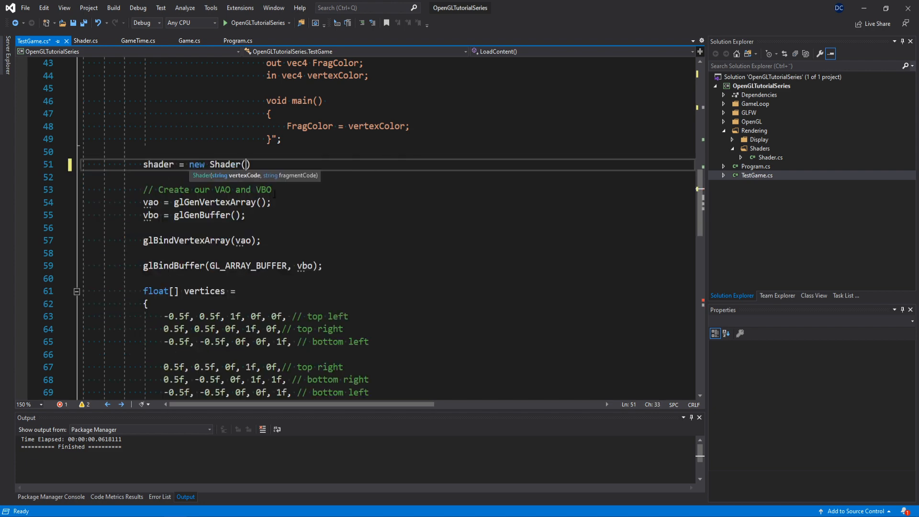
{"action": "type", "text": "vertexShader, fragmentShader"}
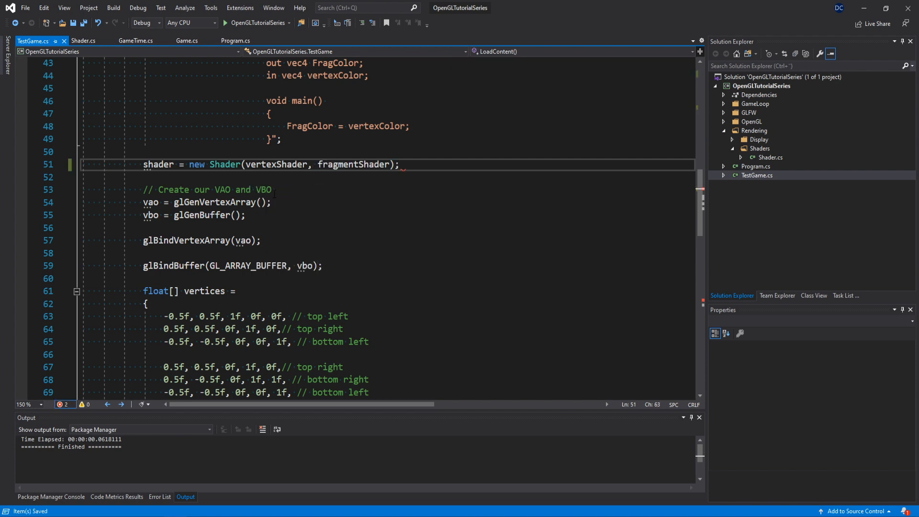
{"action": "type", "text": "shader."}
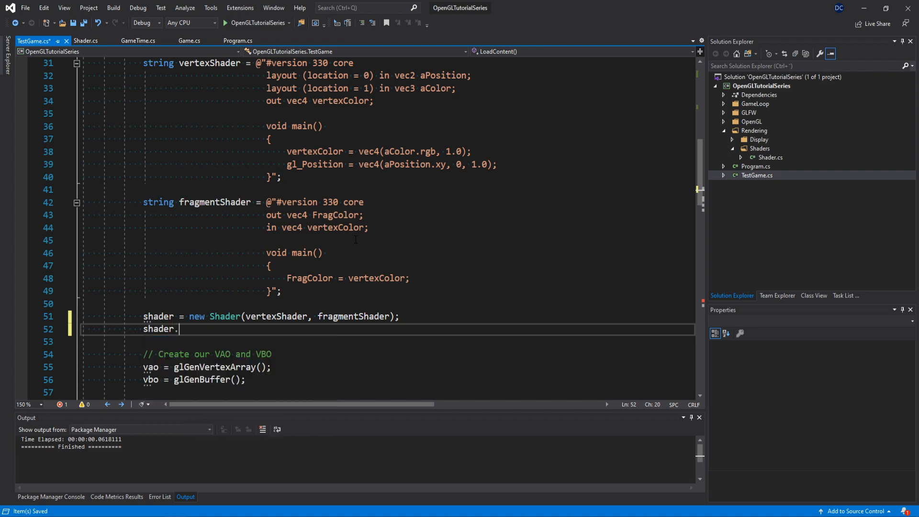
{"action": "type", "text": "Load();"}
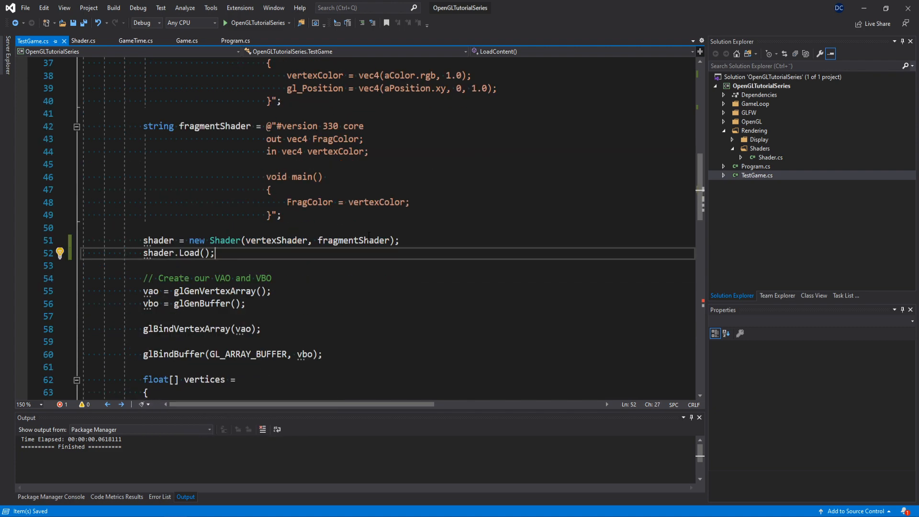
{"action": "scroll", "scroll_direction": "down", "scroll_amount": 3}
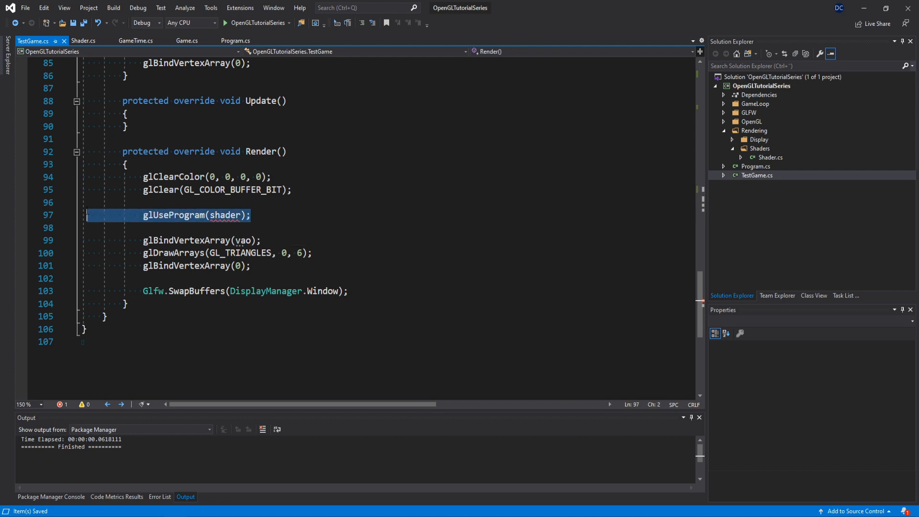
Step: Swap Render's glUseProgram call for shader.Use() and run the game to show the gradient square
{"action": "key", "text": "Delete"}
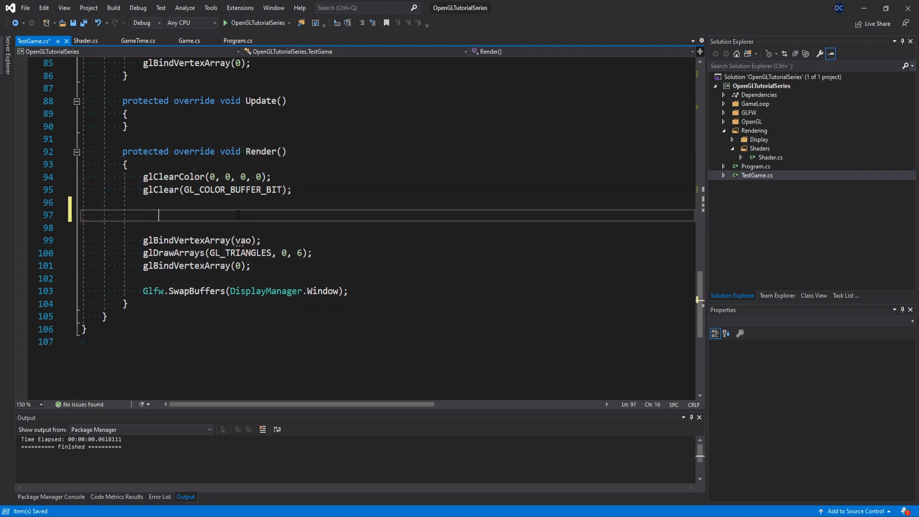
{"action": "type", "text": "shader.Use();"}
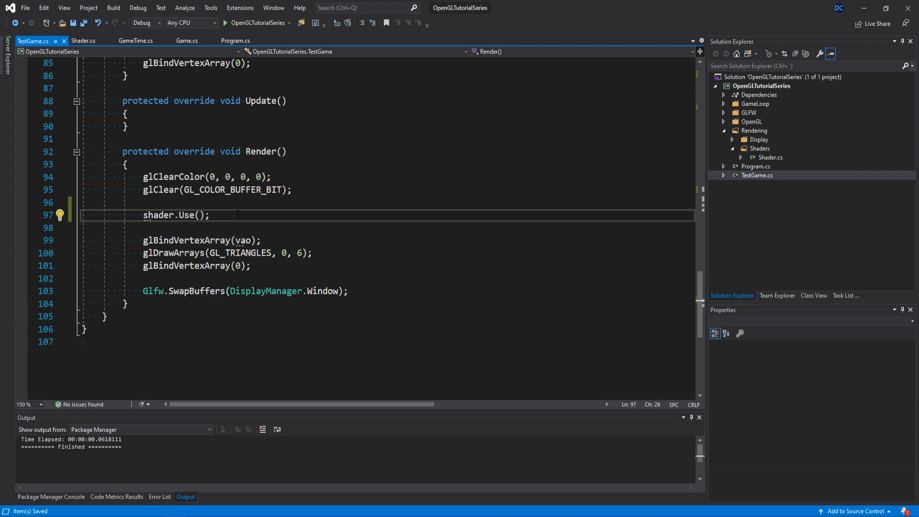
{"action": "left_click", "coordinate": [231, 23]}
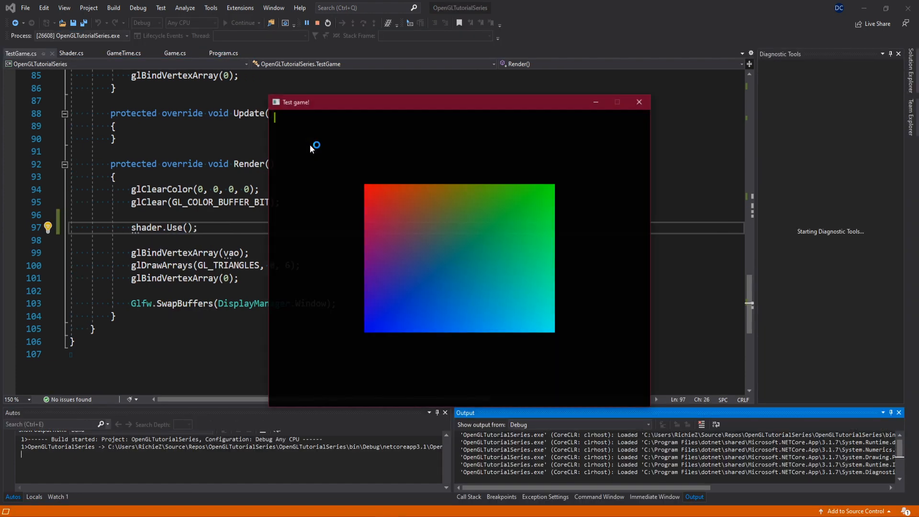